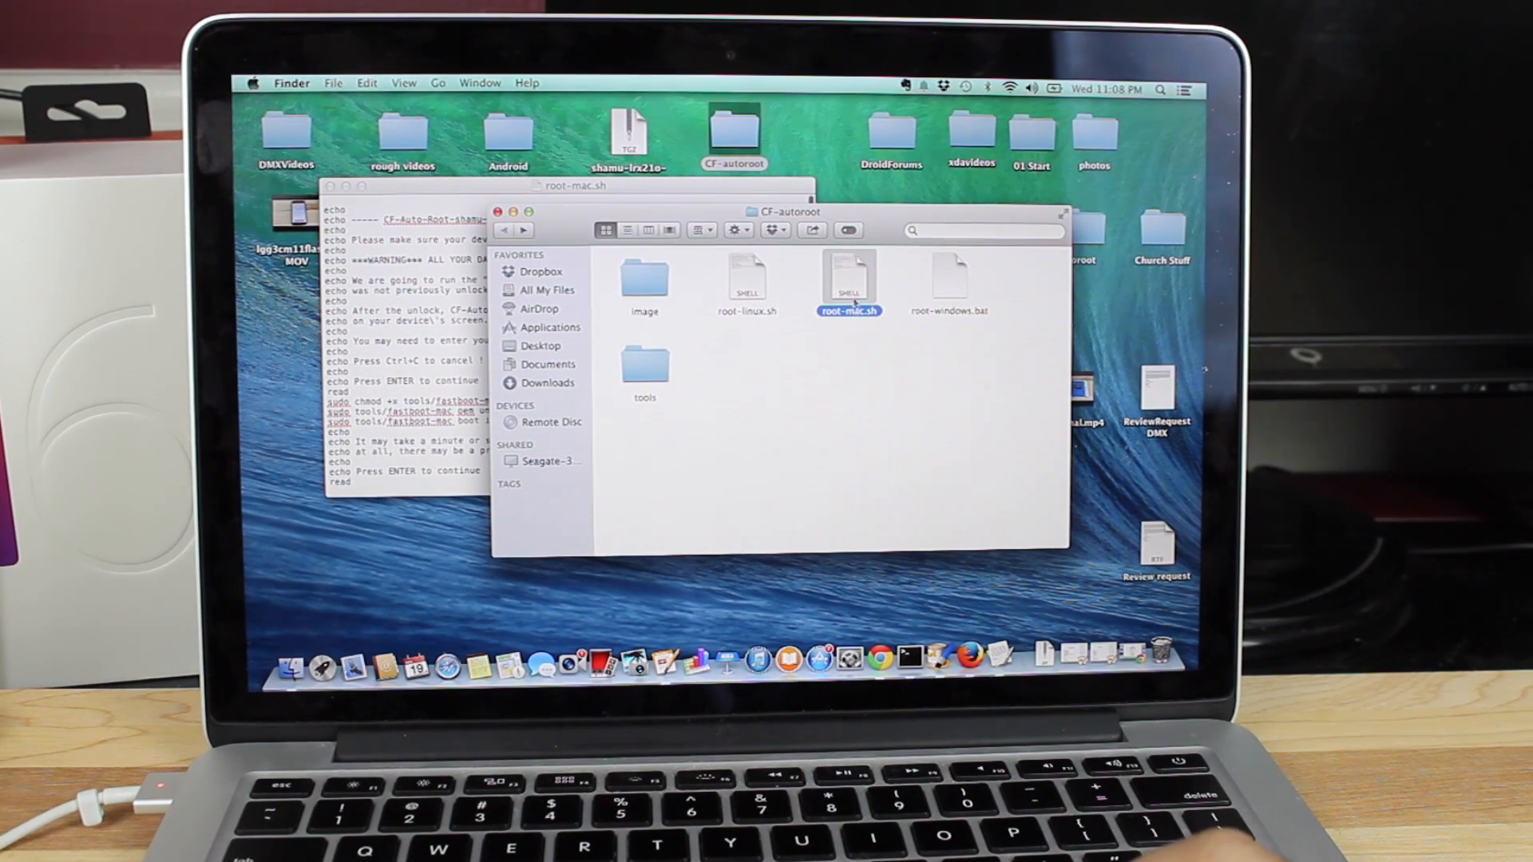
mouse_move(853, 323)
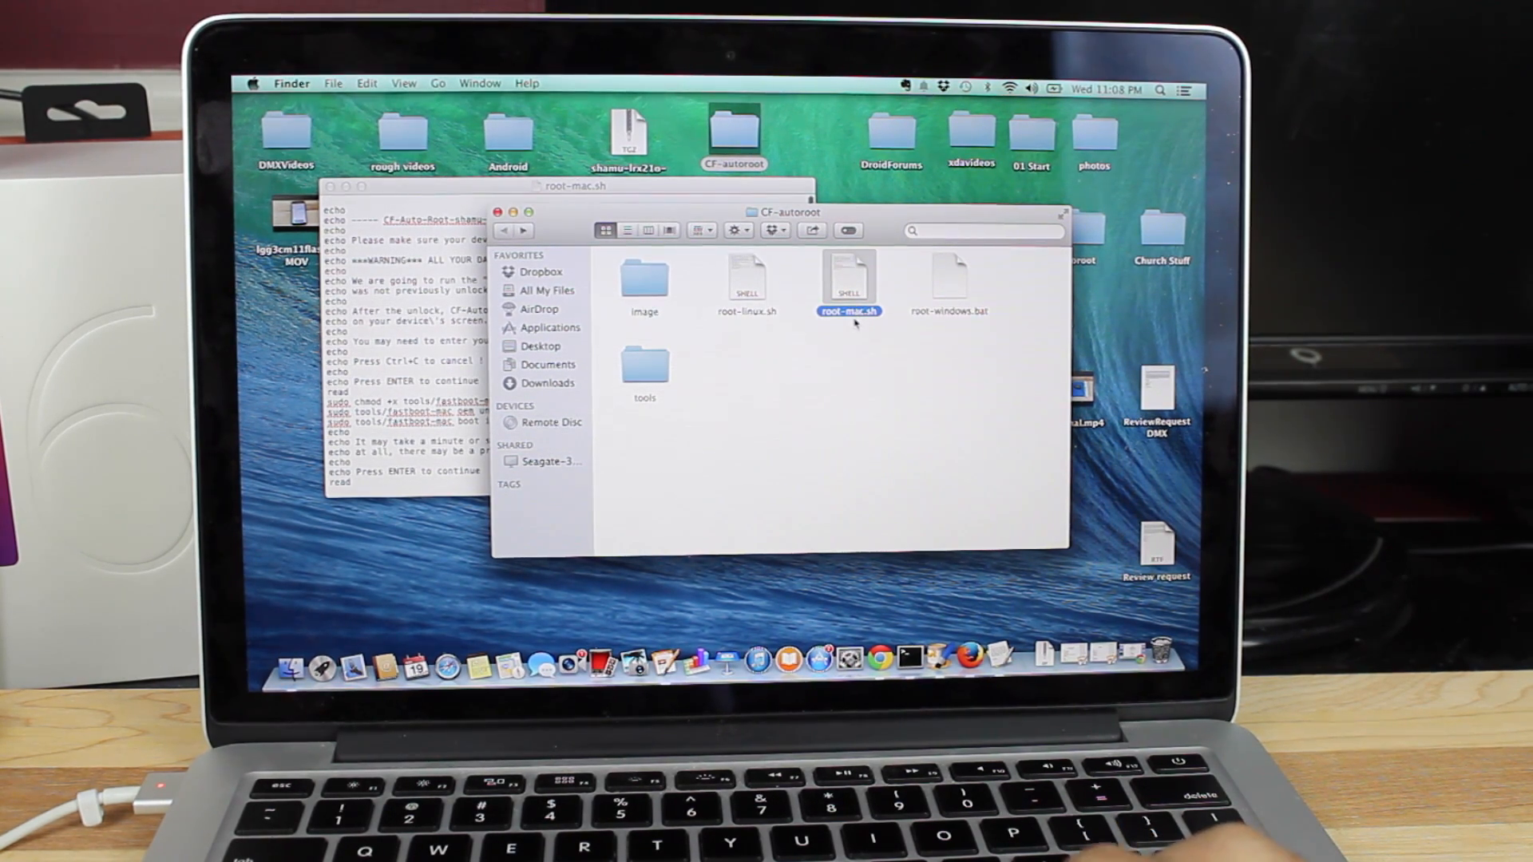
Step: Open a Terminal window and run cd toward /users/shanestarne/desktop/CF-autoroot
click(916, 660)
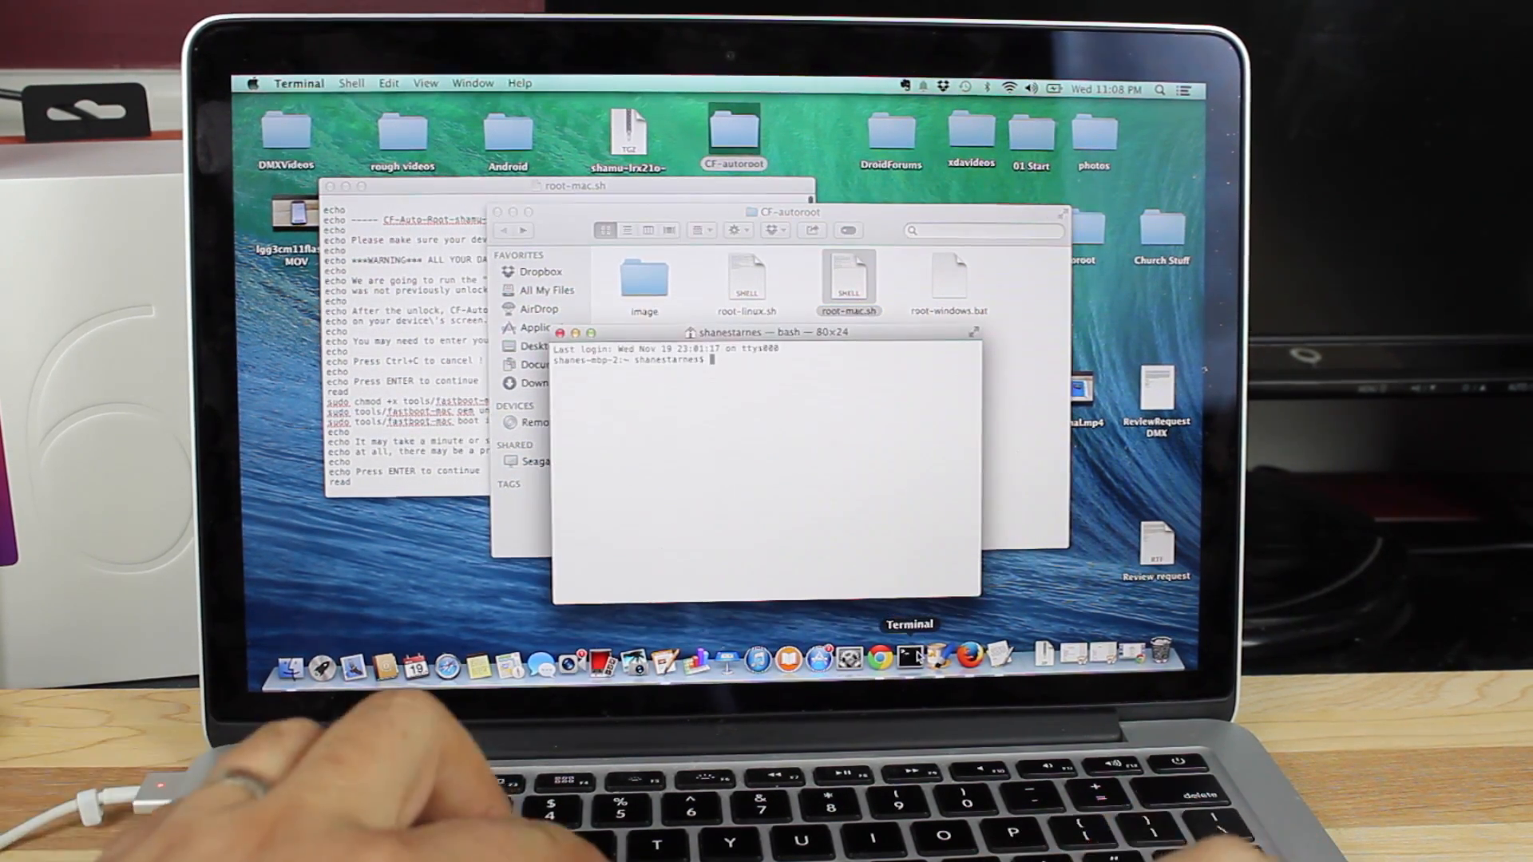
text(c)
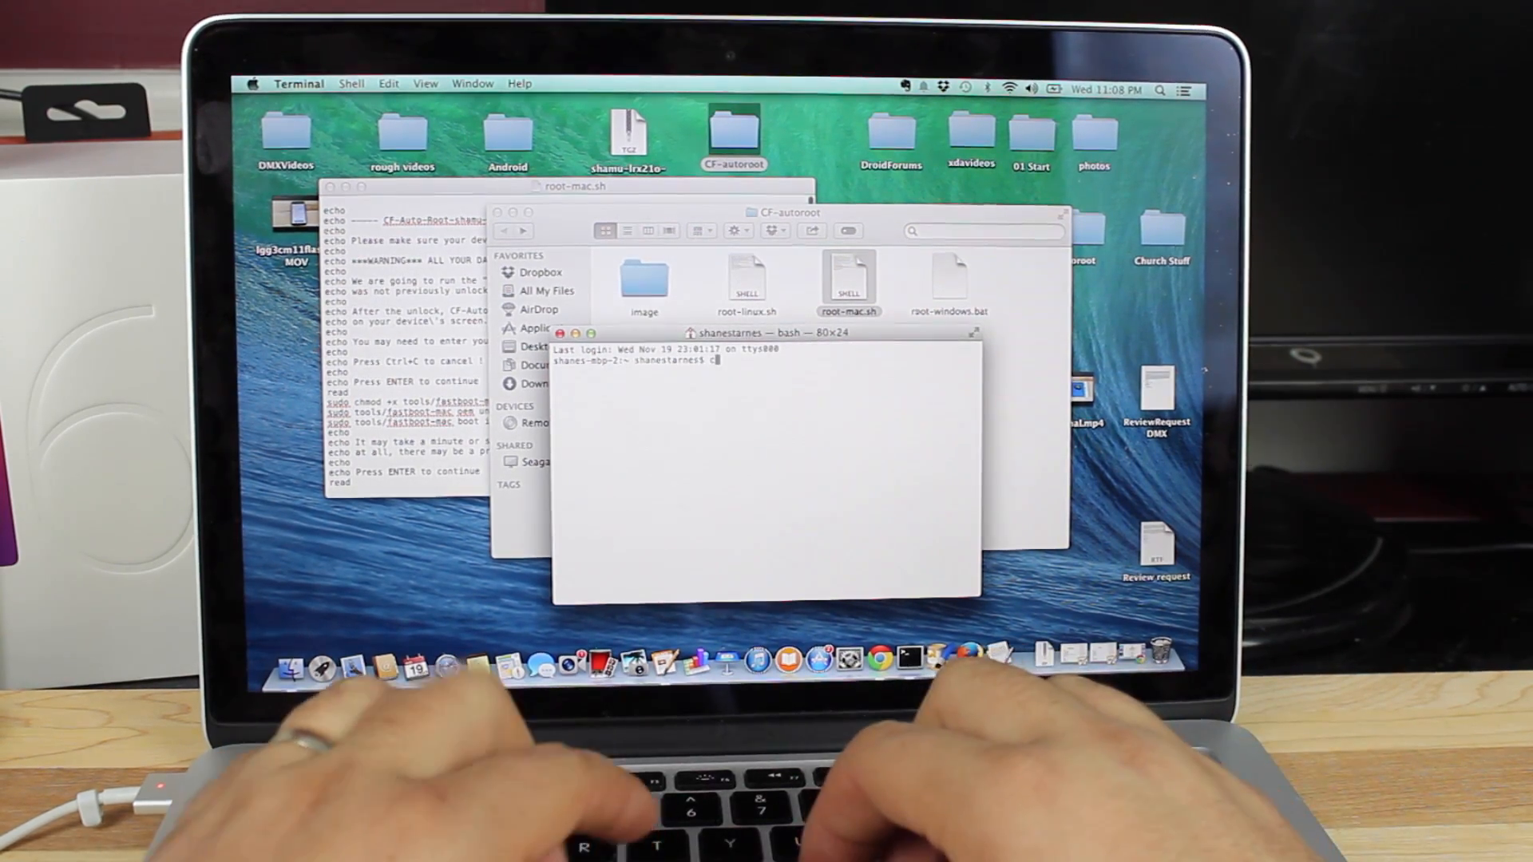
text(cd /uers/)
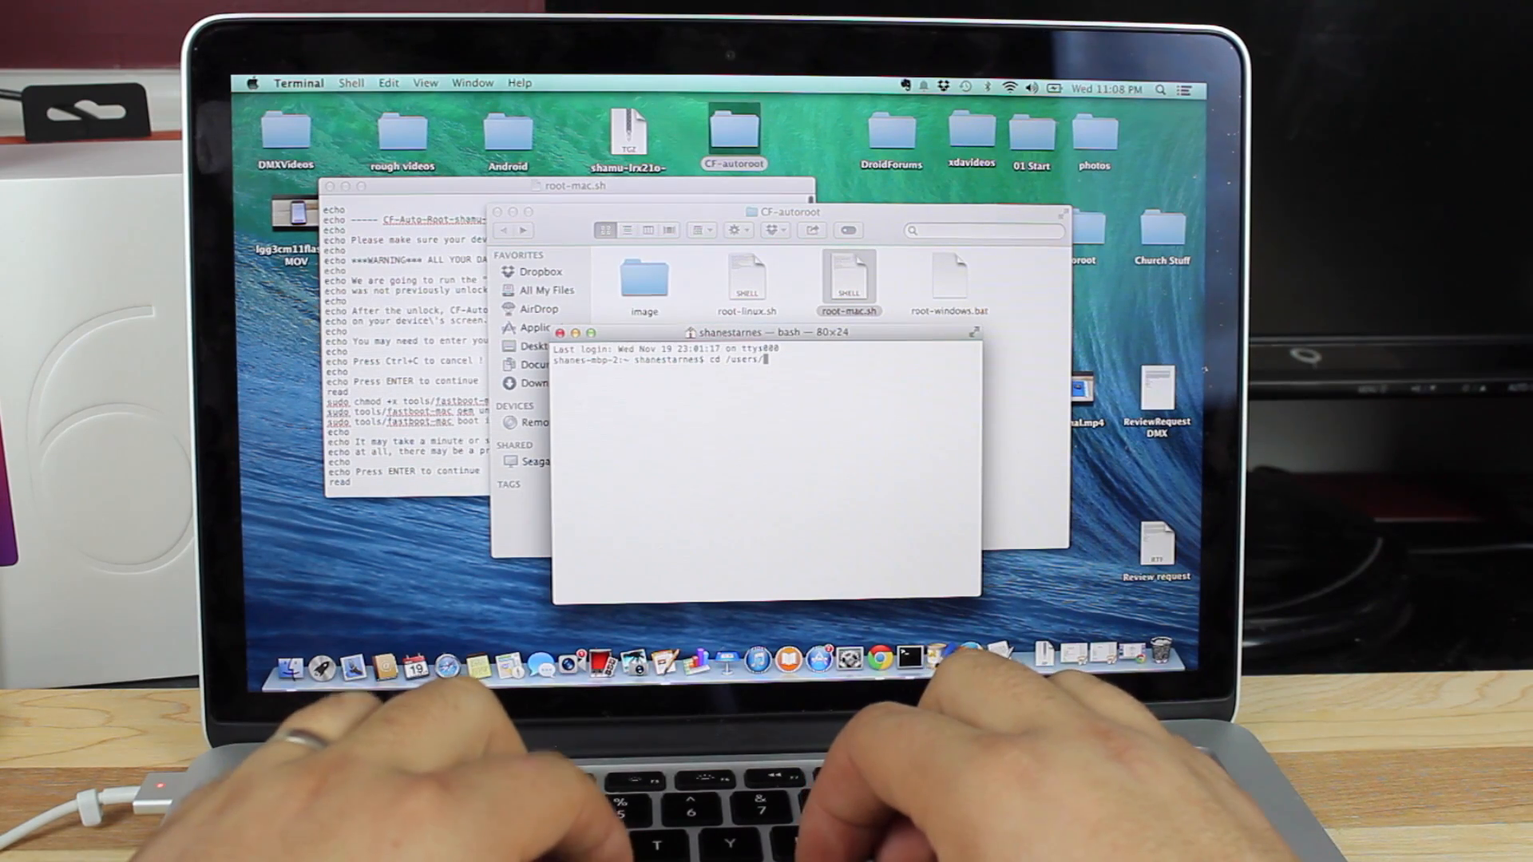
text(shanestarnes/desktop/CF-autoroo)
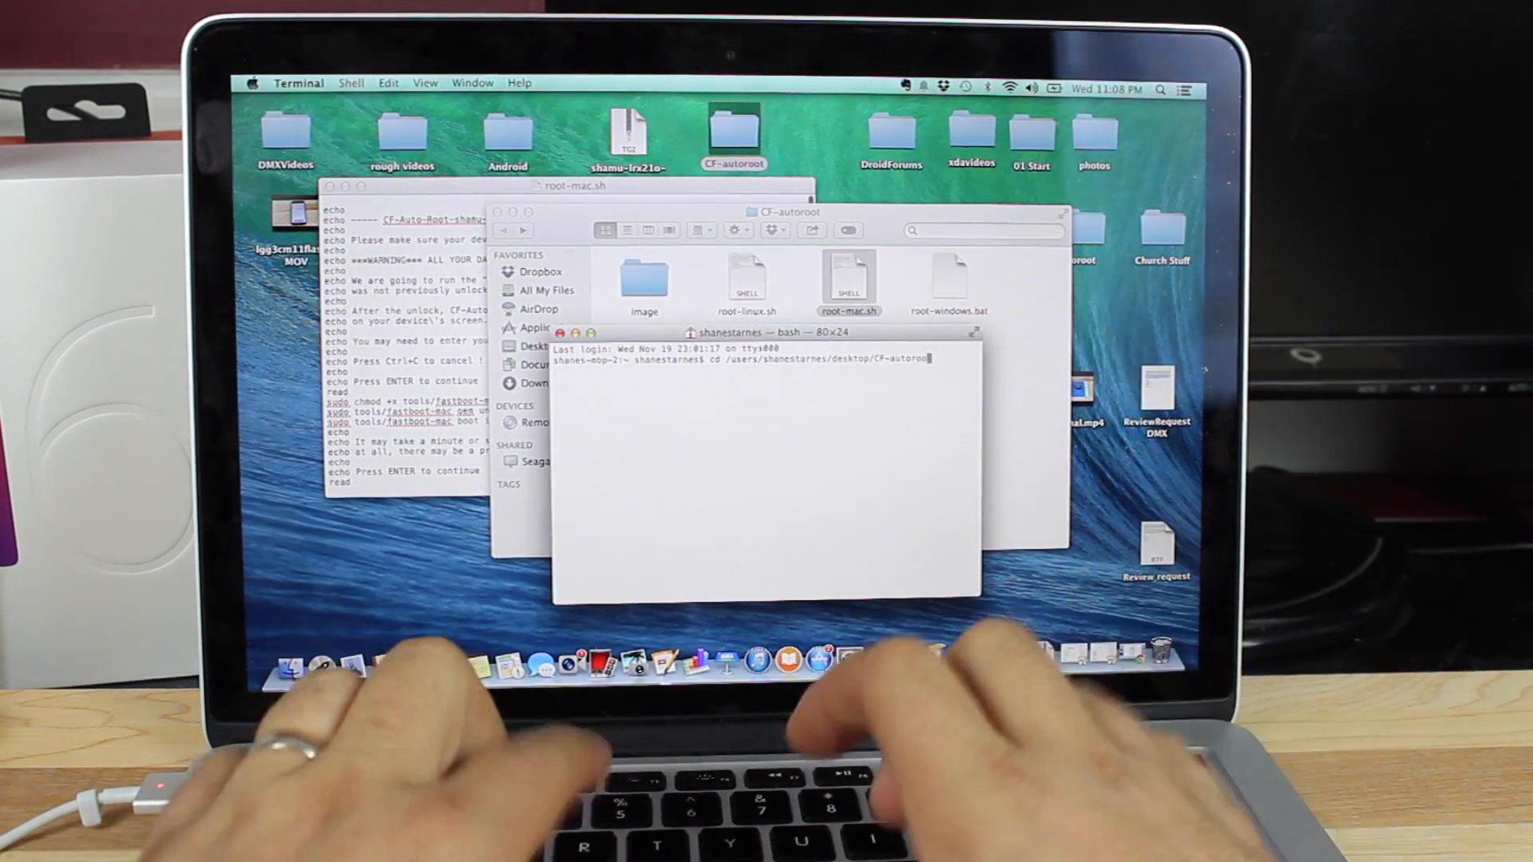
key(Return)
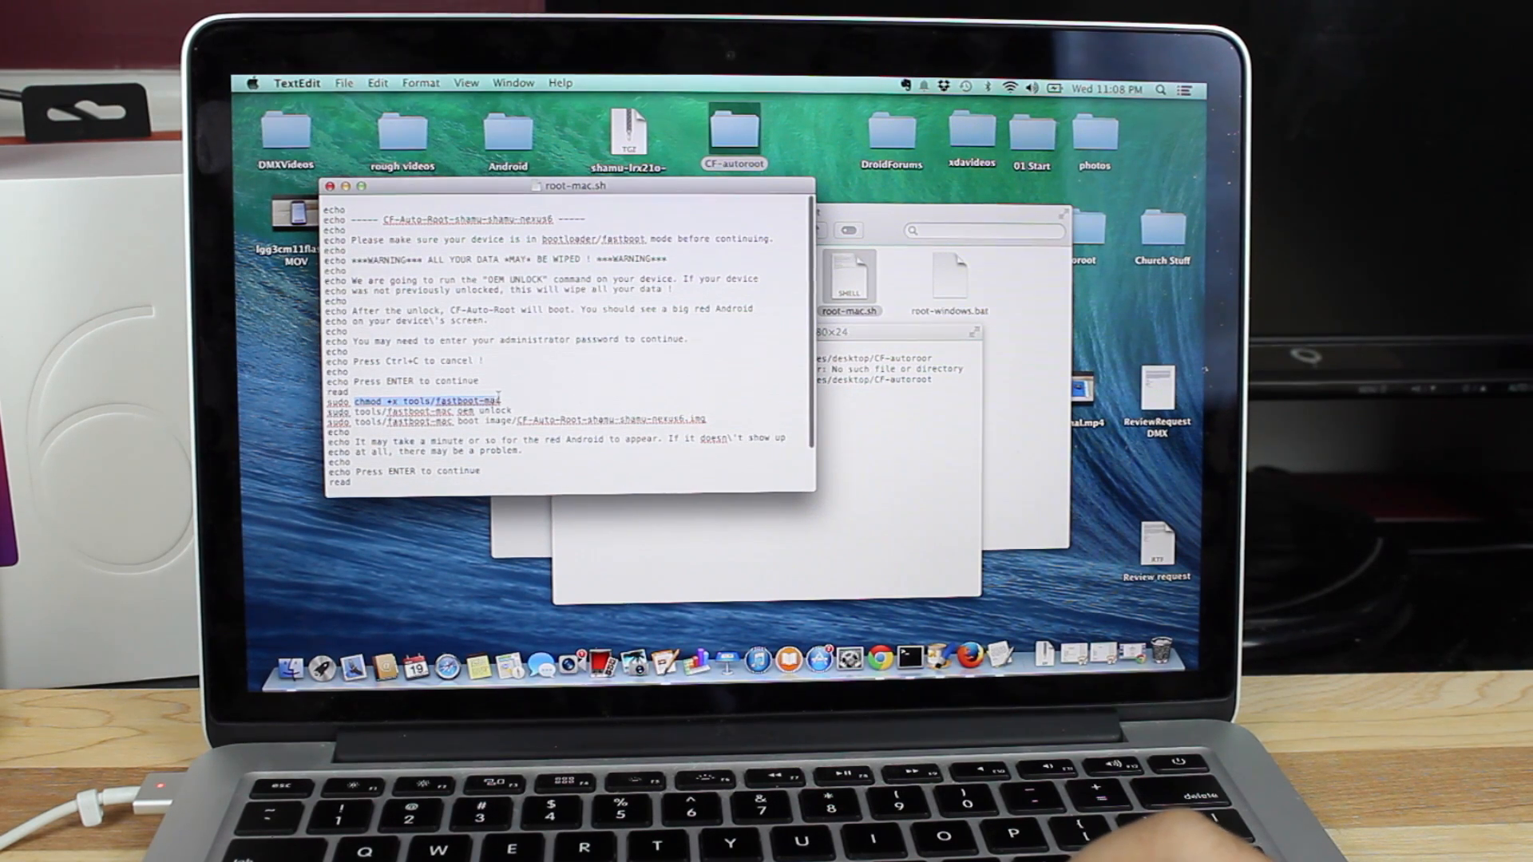
Step: Copy and run chmod +x tools/fastboot-mac, then paste the root-mac.sh fastboot boot command
right_click(440, 401)
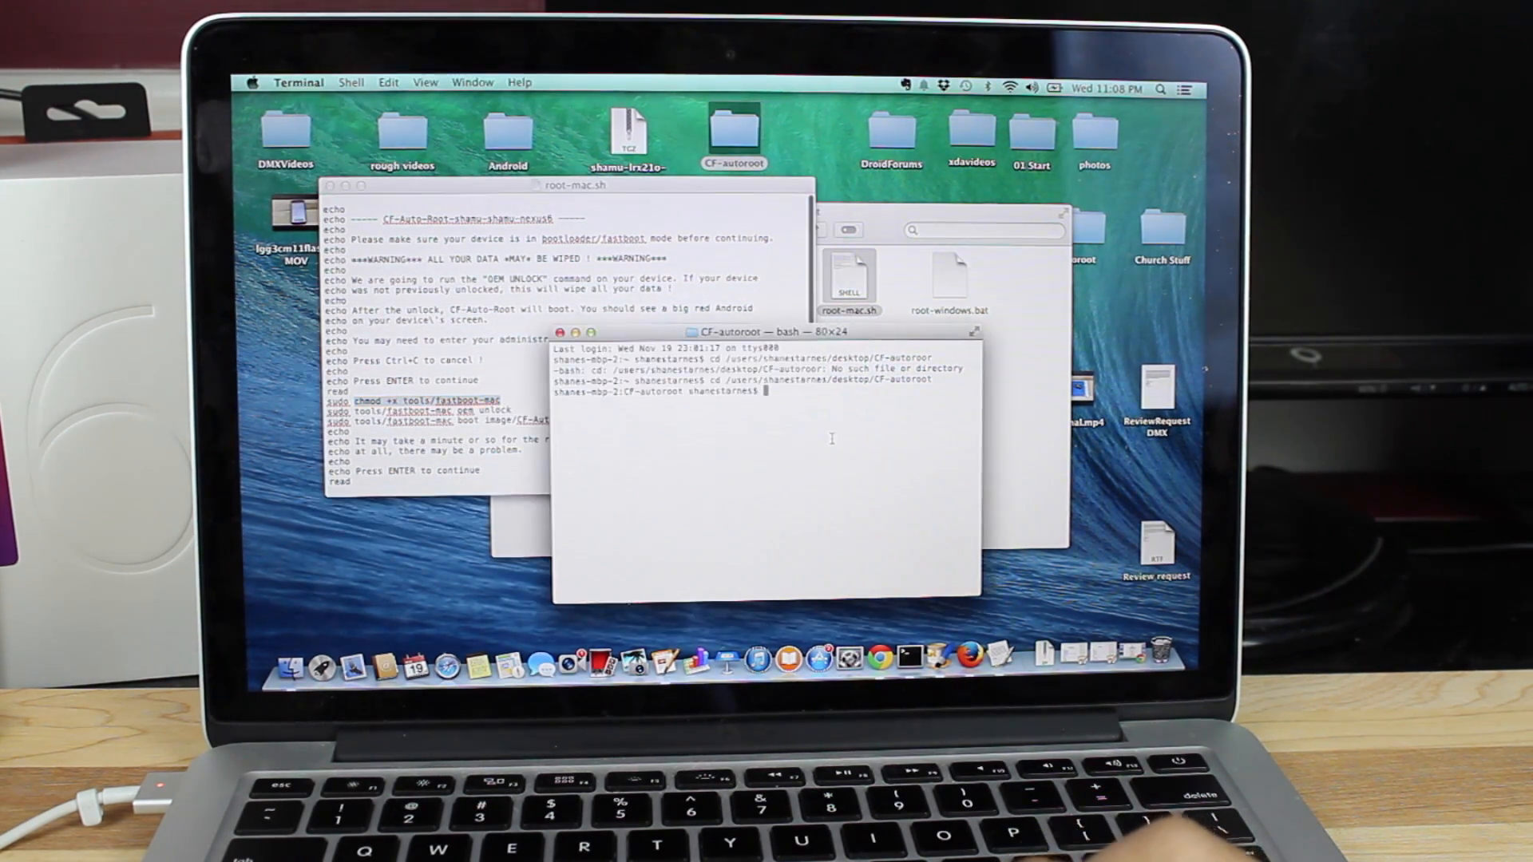
right_click(792, 391)
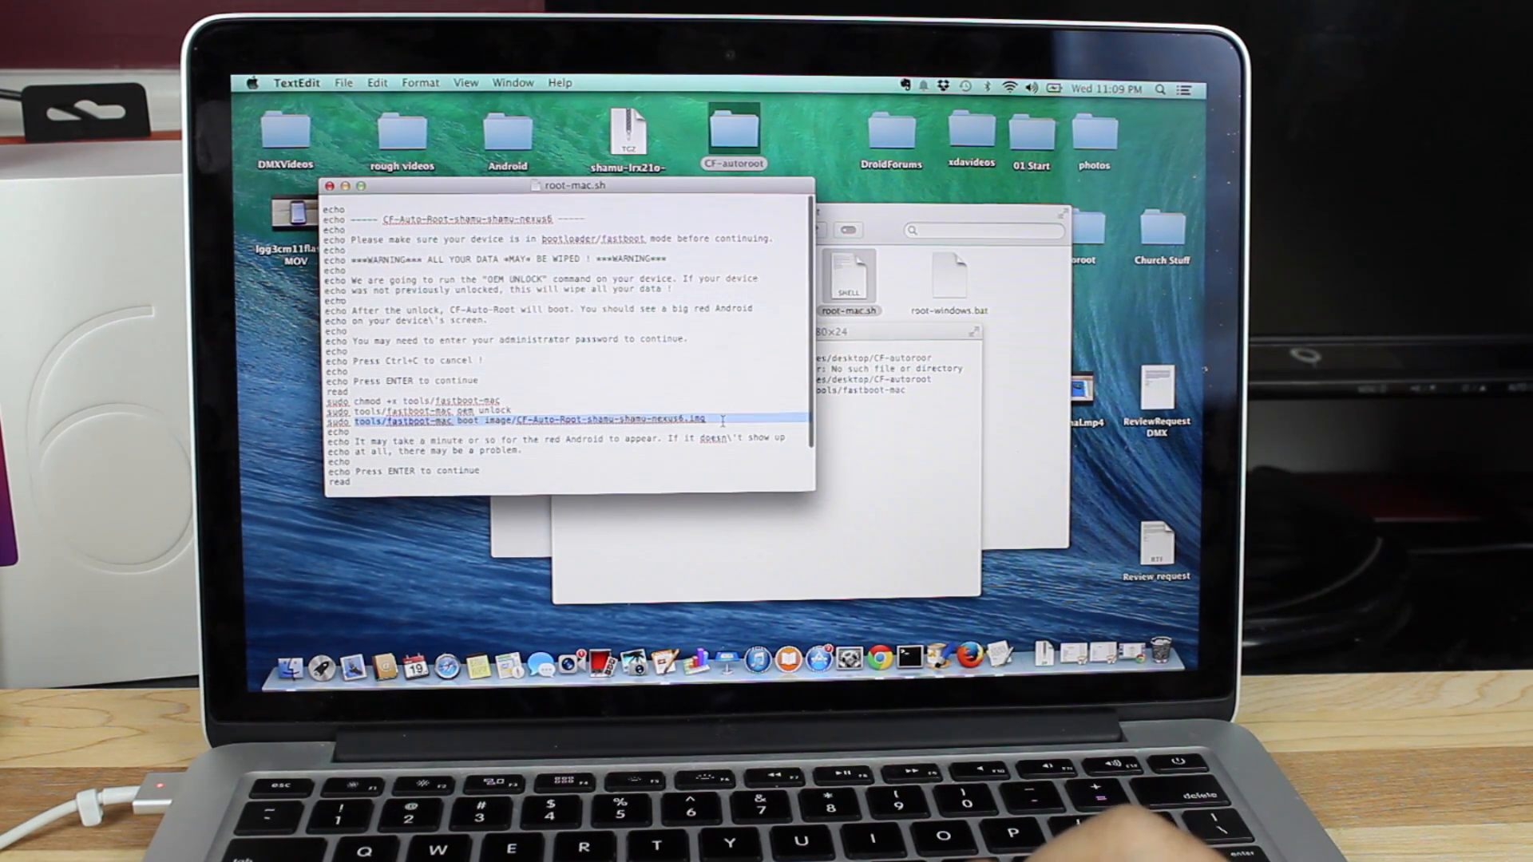
right_click(700, 420)
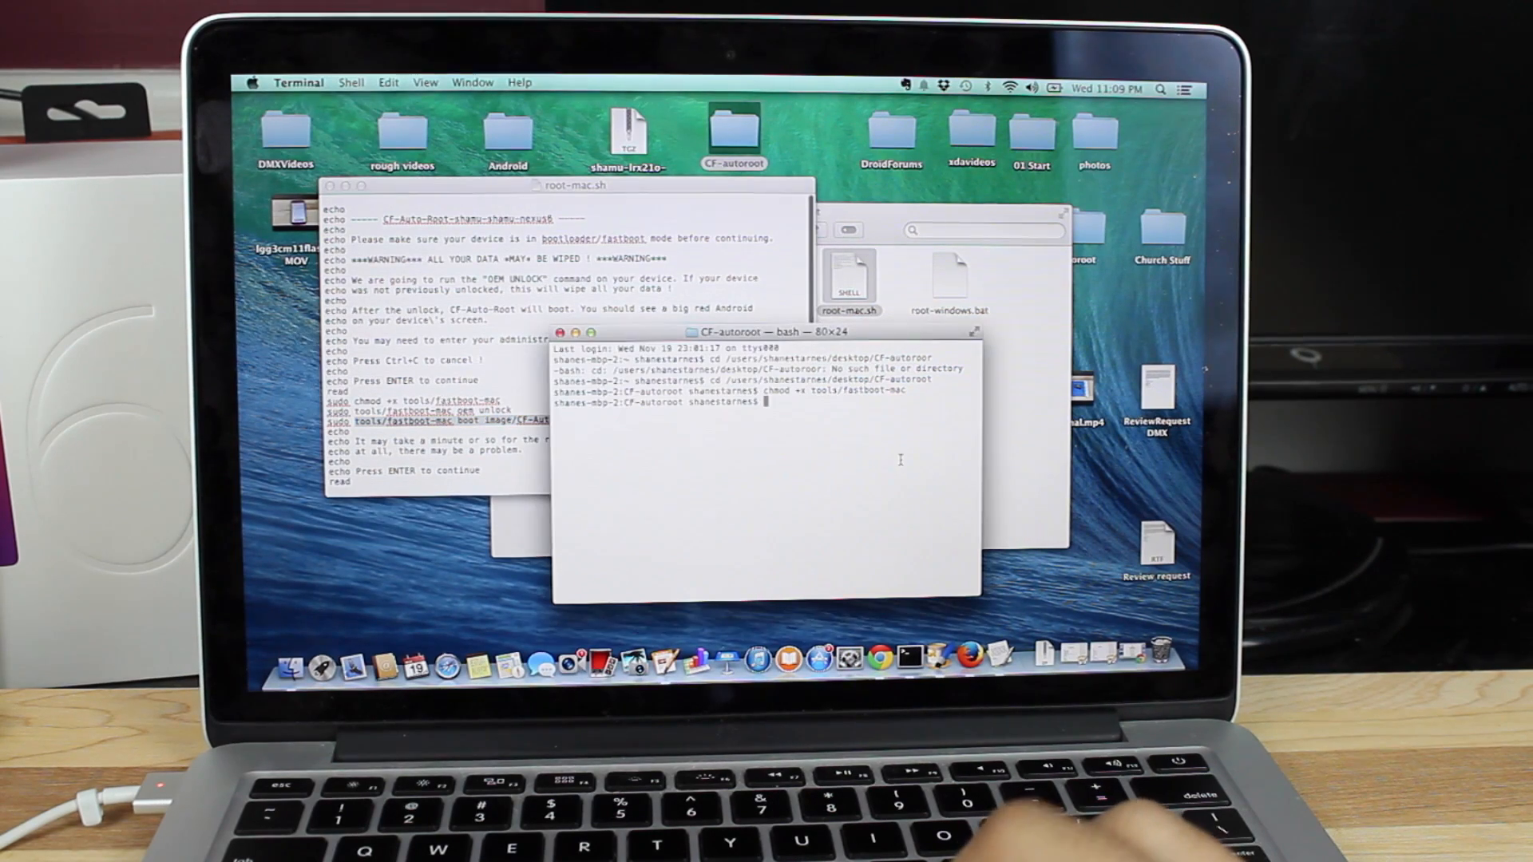
right_click(772, 401)
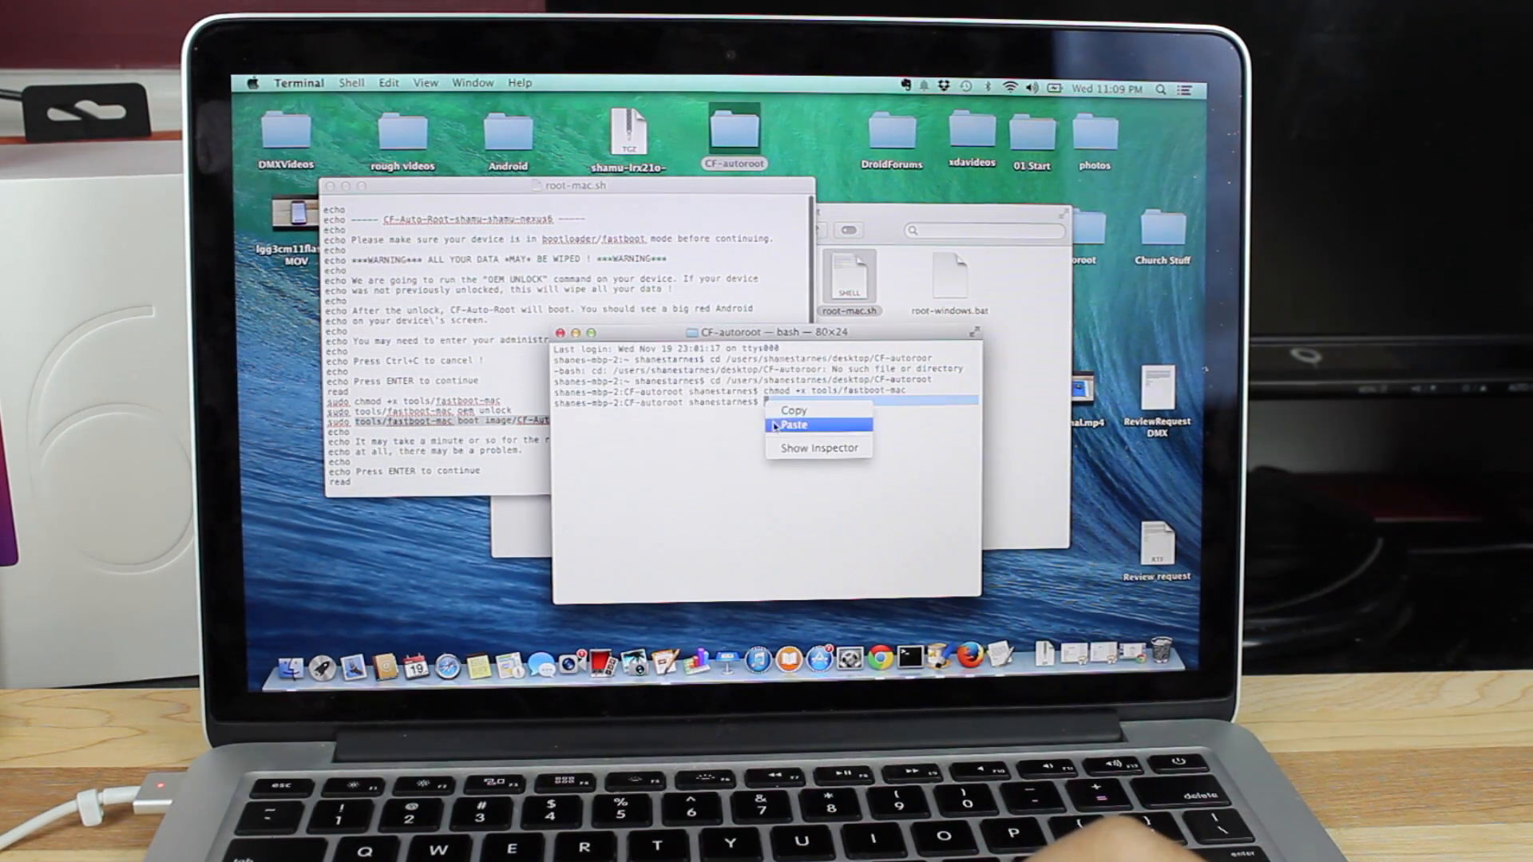
click(793, 423)
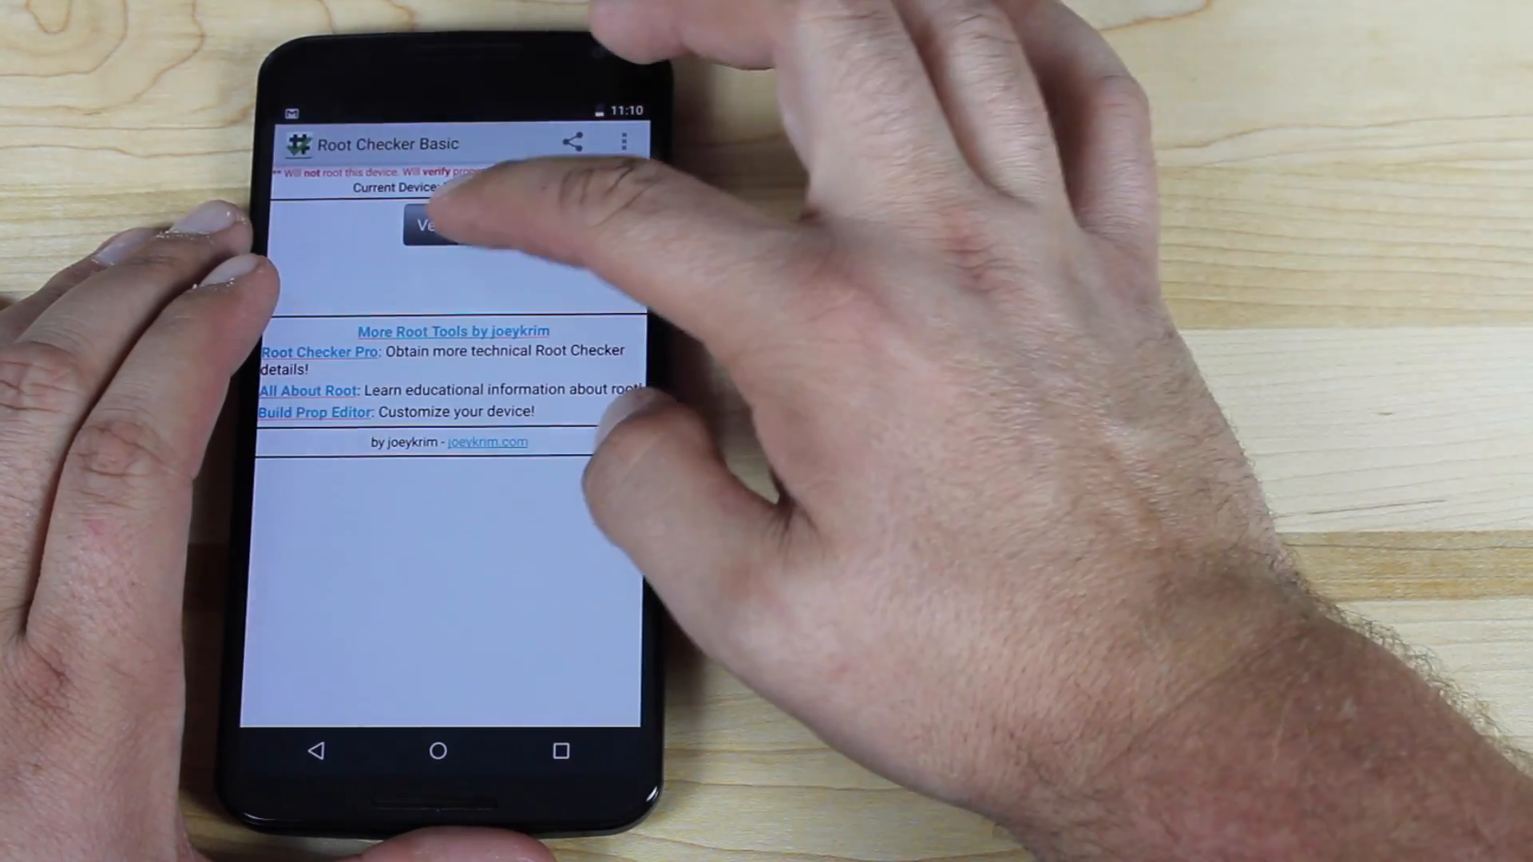
Step: Tap Verify Root in Root Checker Basic to check the phone for root
click(454, 226)
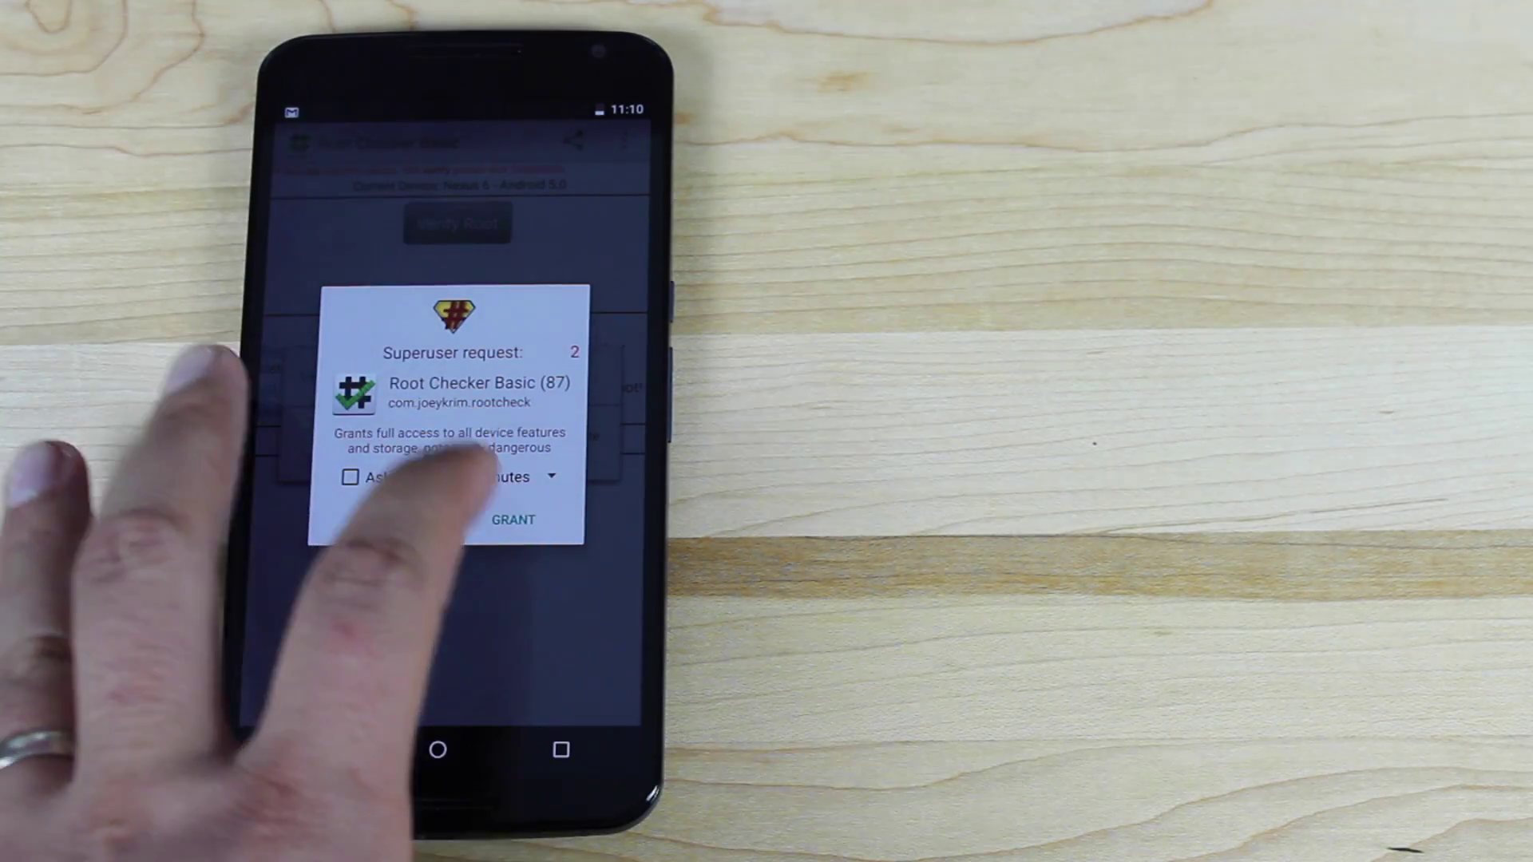